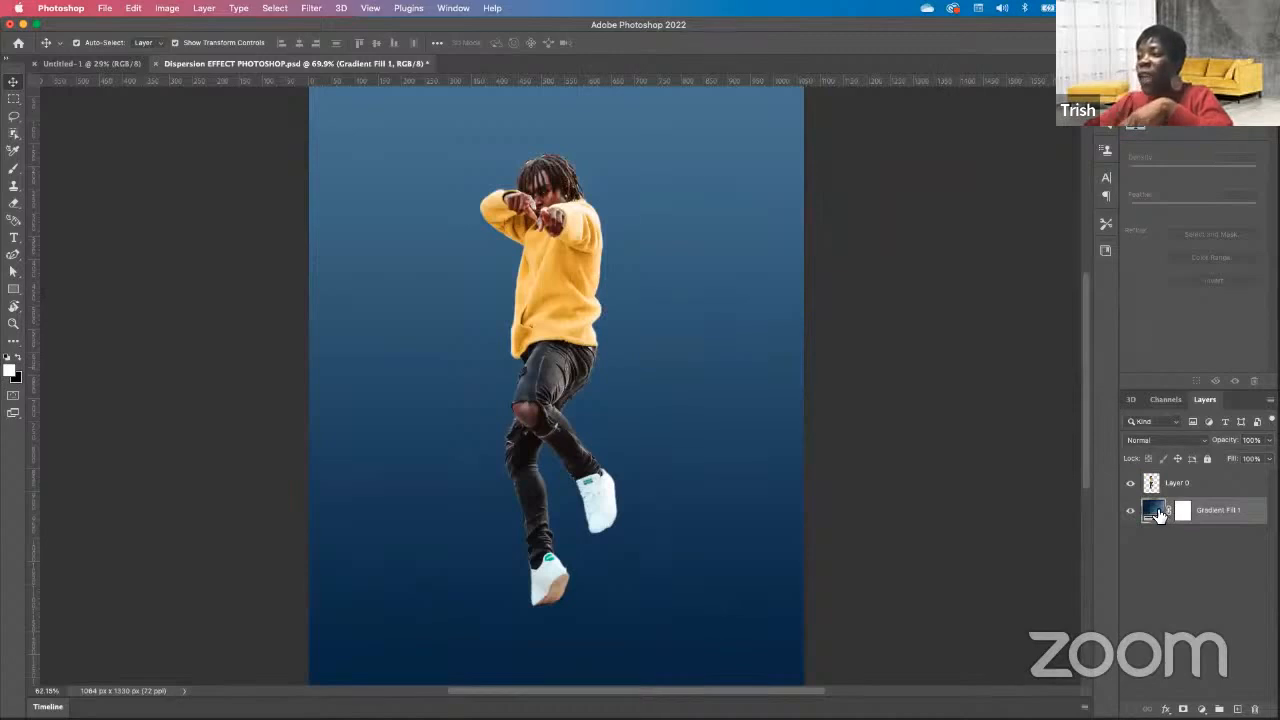
Edit the Gradient Fill 1 layer and set its first colour stop to dark purple
double_click(1154, 510)
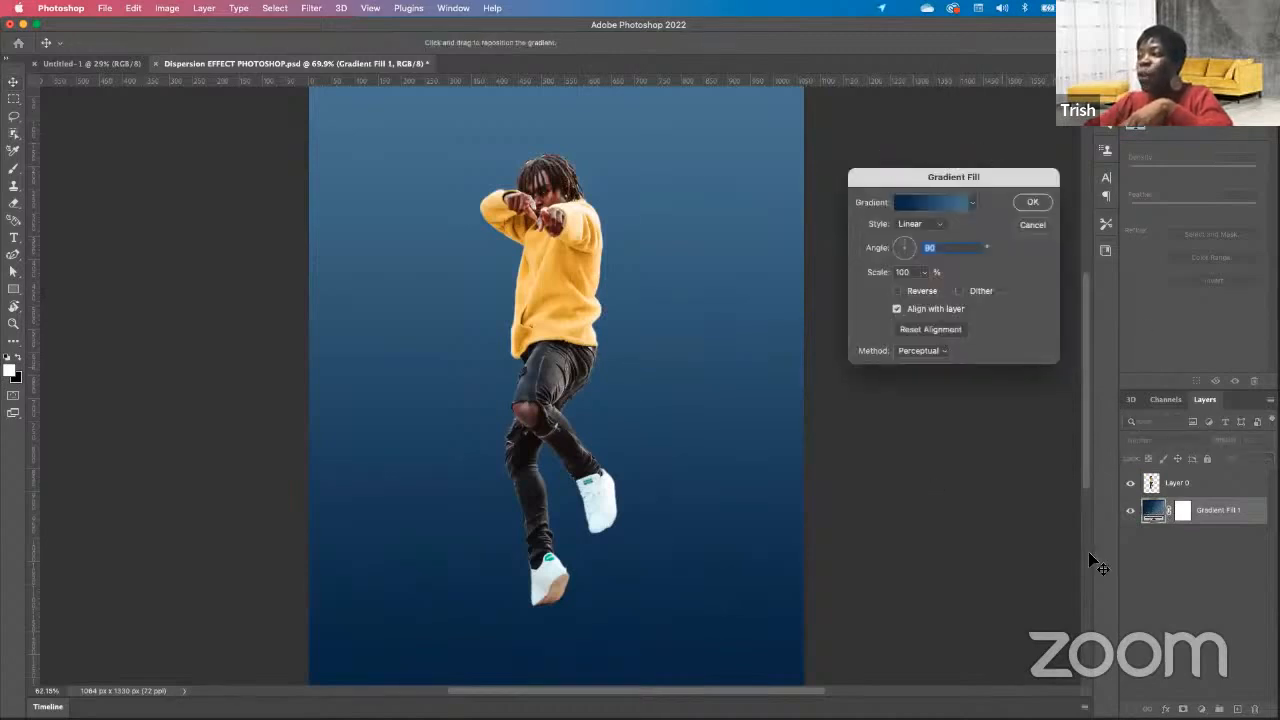
left_click(928, 202)
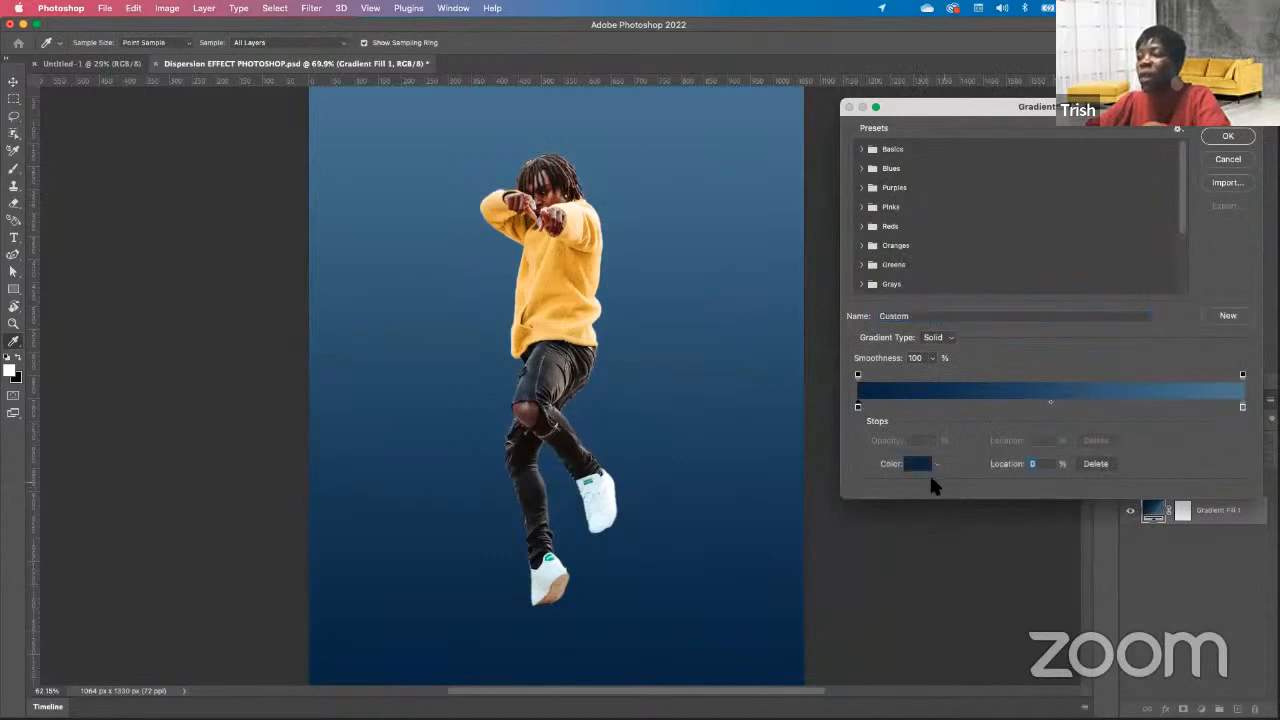
left_click(914, 464)
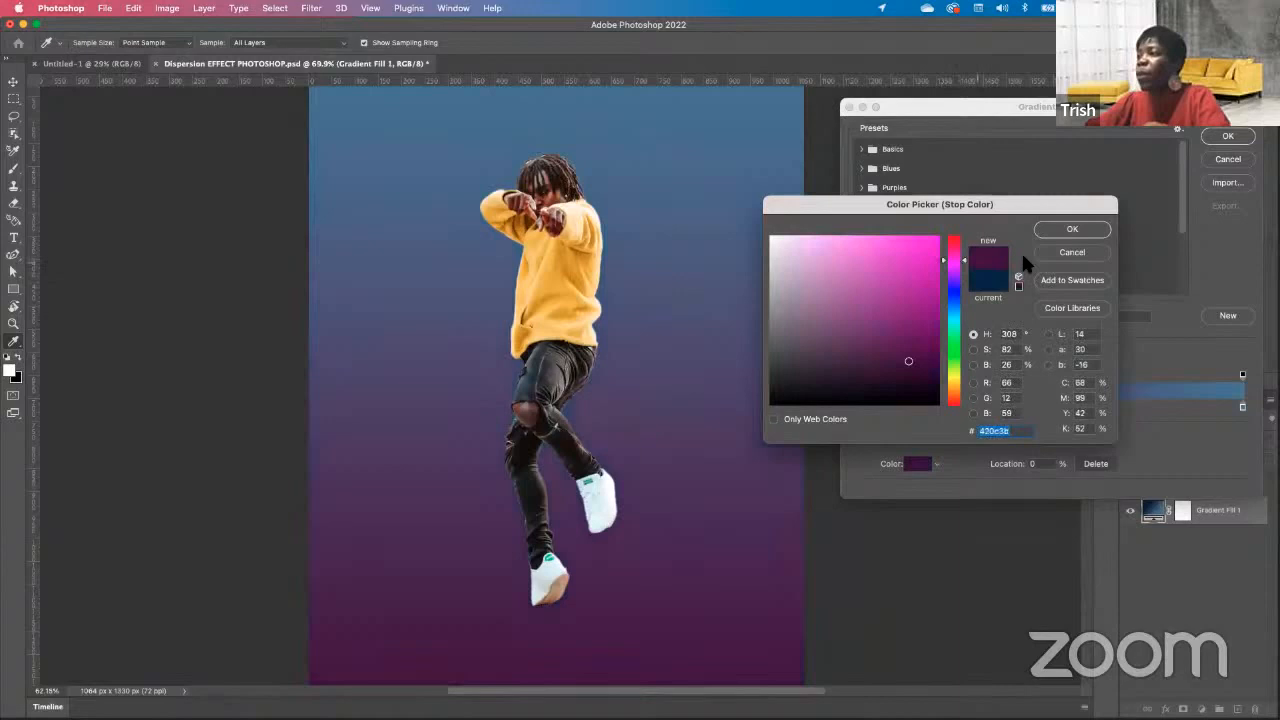
left_click(1071, 229)
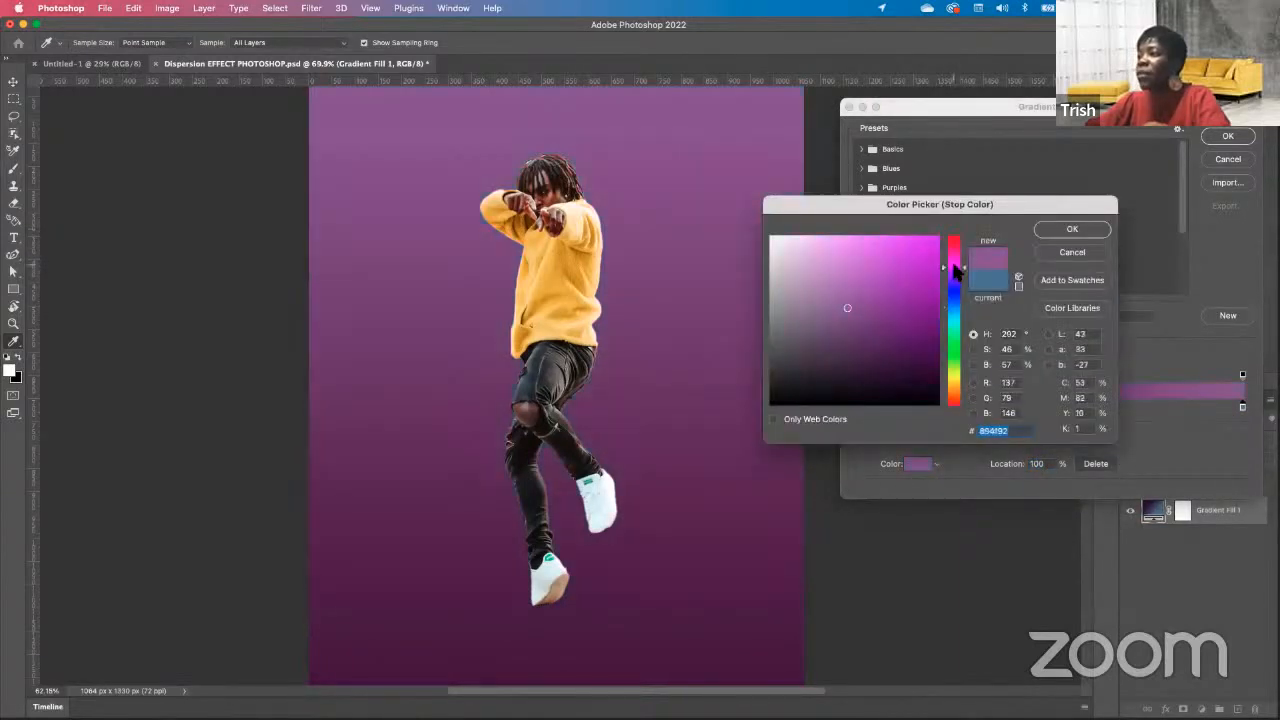
Set the gradient's end stop to magenta, then tone it down to a softer magenta
left_click(925, 251)
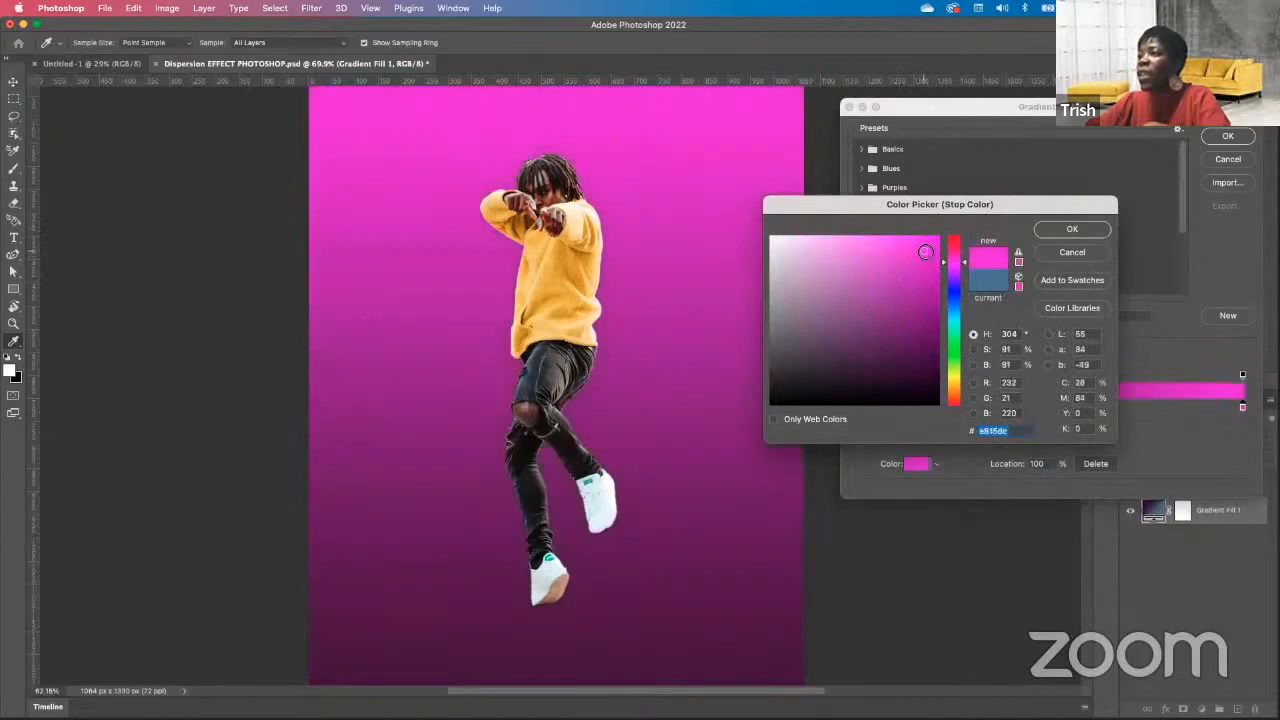
left_click(1071, 228)
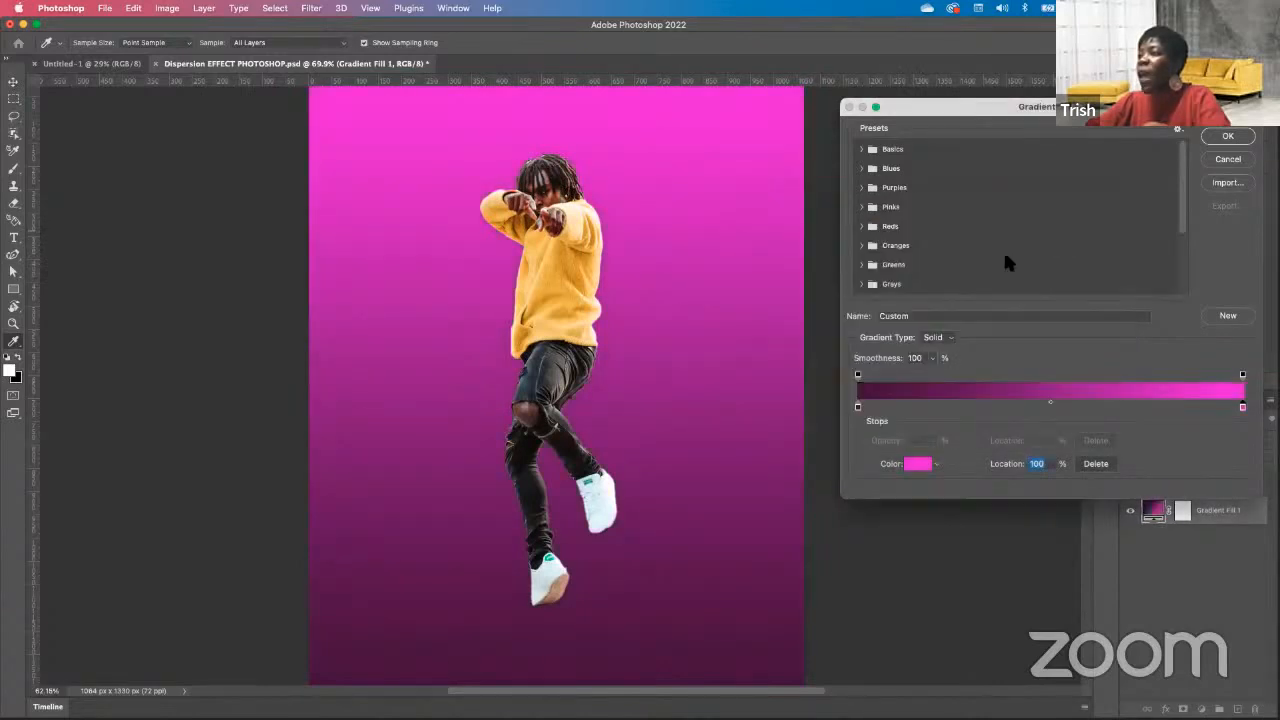
mouse_move(916, 464)
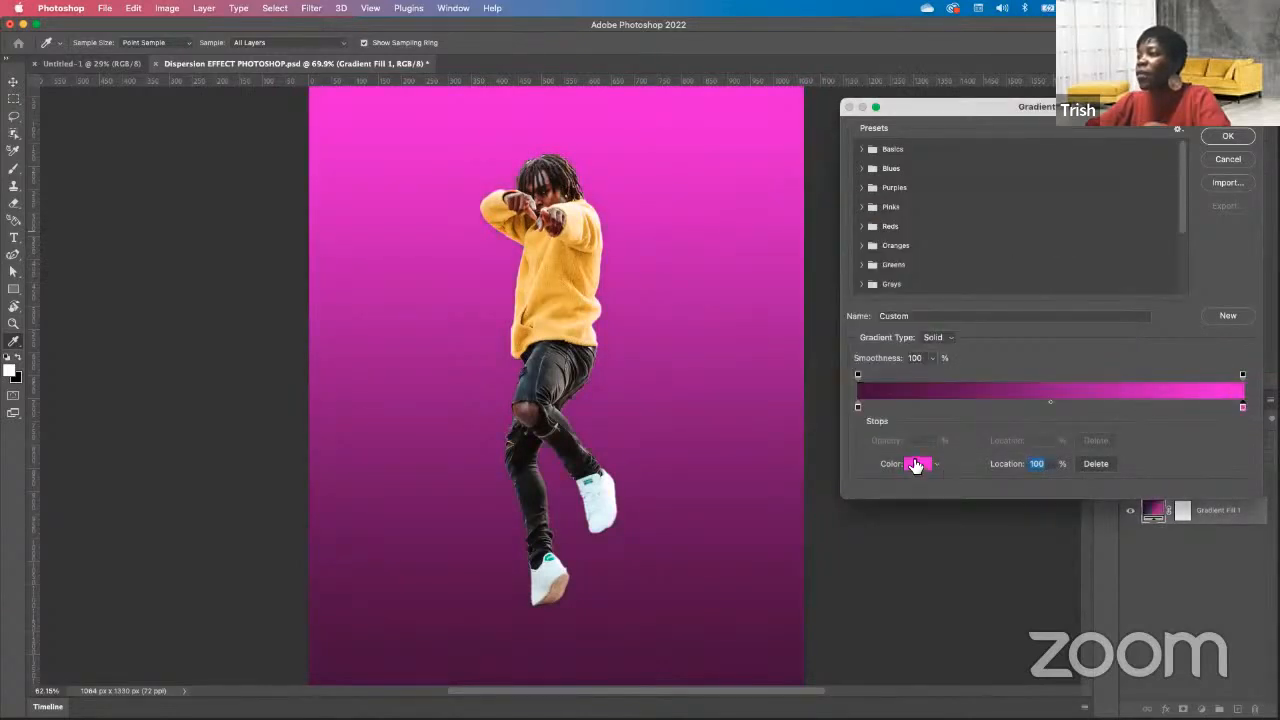
left_click(915, 464)
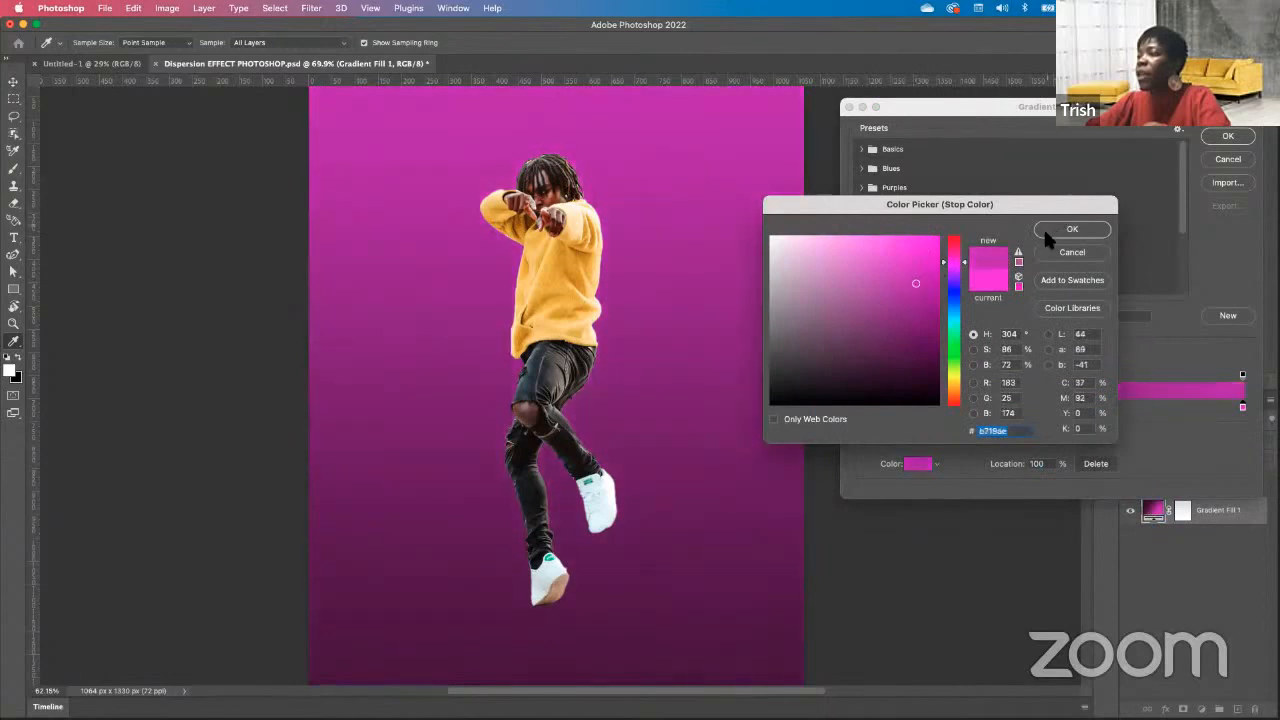
left_click(1072, 229)
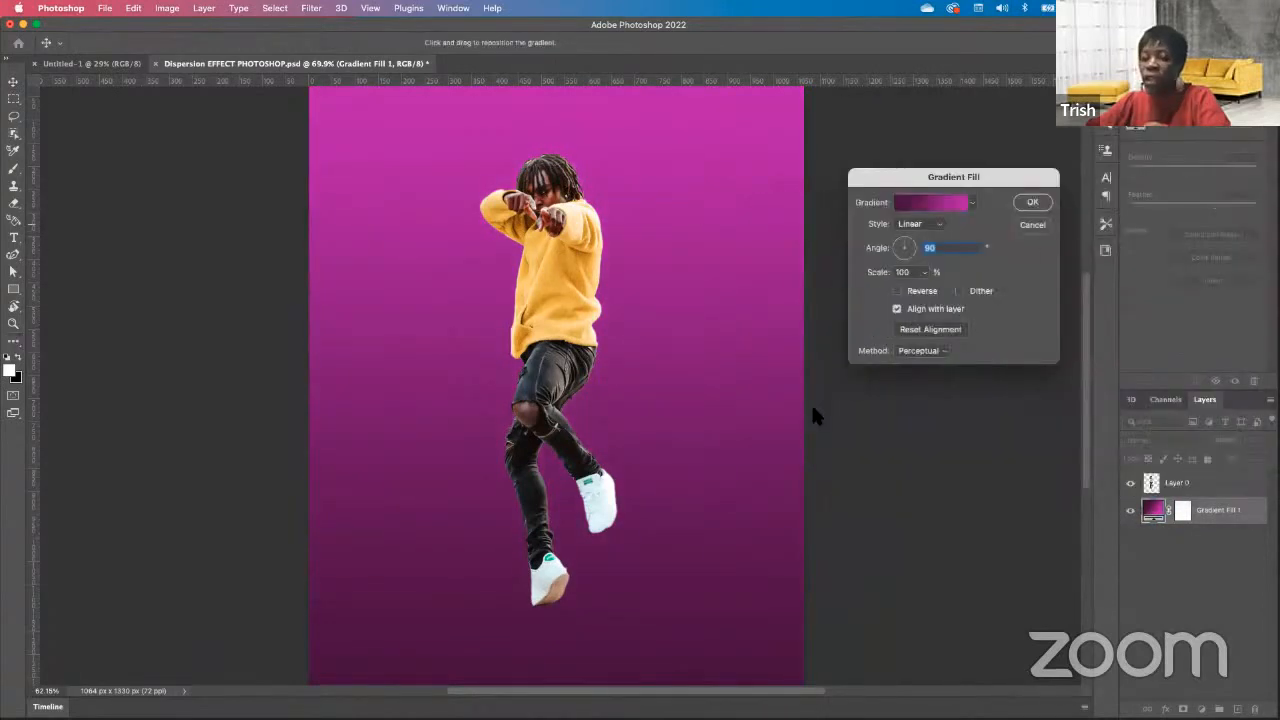
Apply the purple gradient, add a new layer above it and ready a soft black brush for shading
left_click(1032, 202)
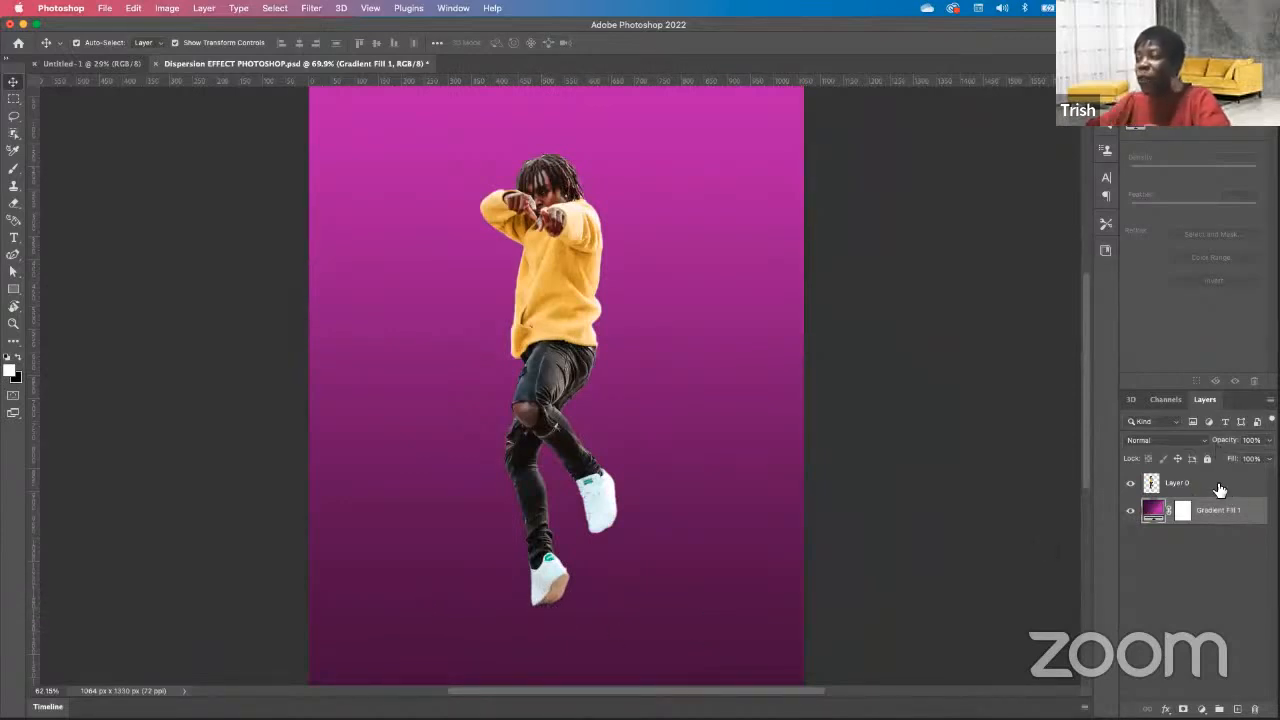
left_click(1176, 484)
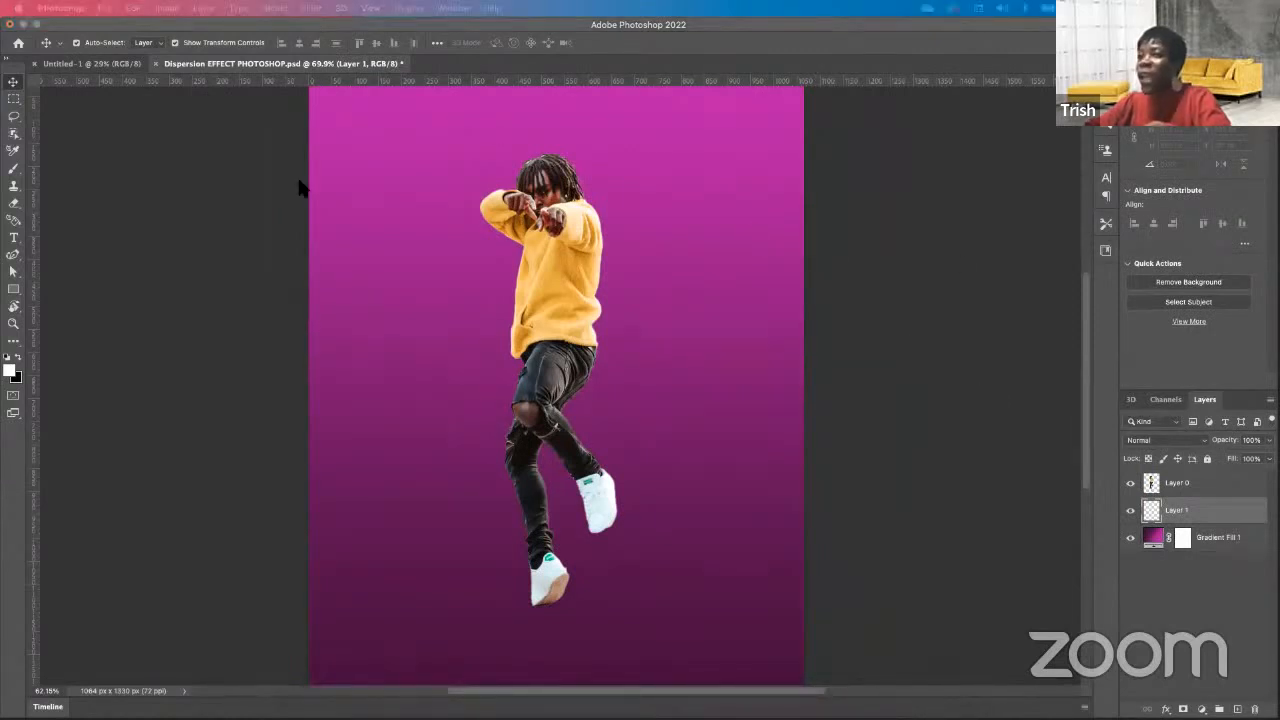
mouse_move(20, 200)
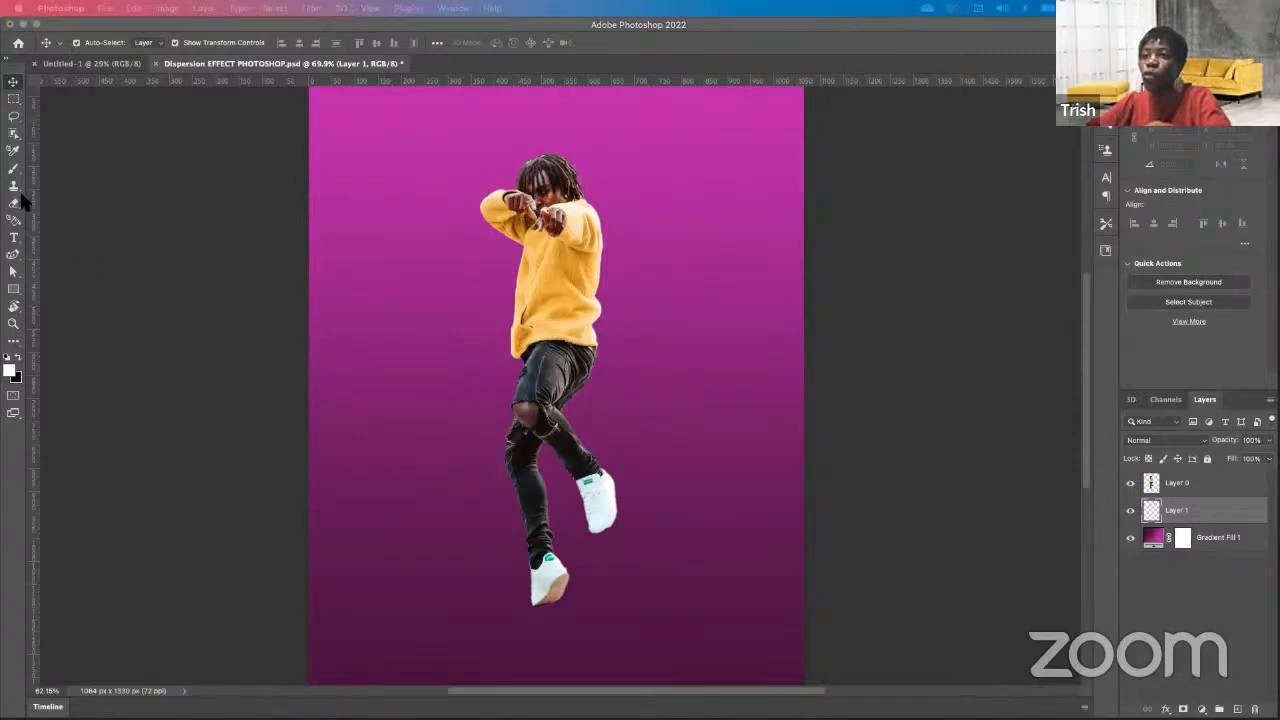
left_click(14, 169)
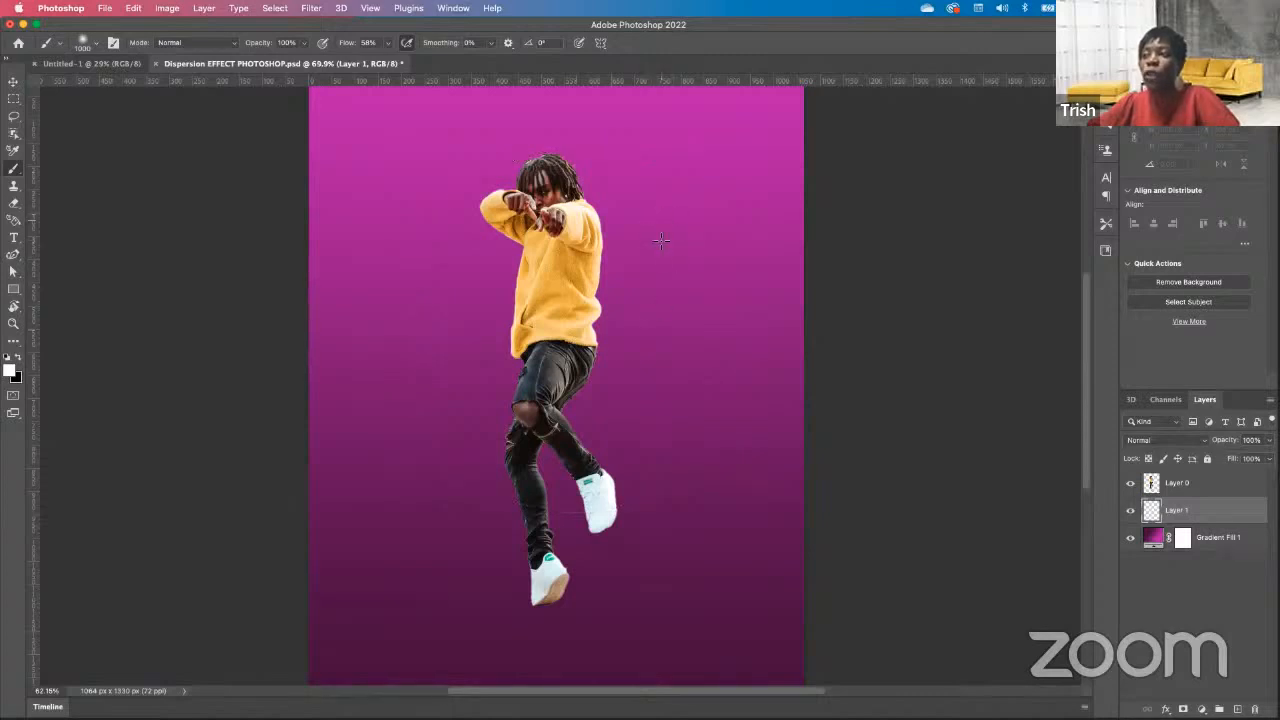
mouse_move(658, 232)
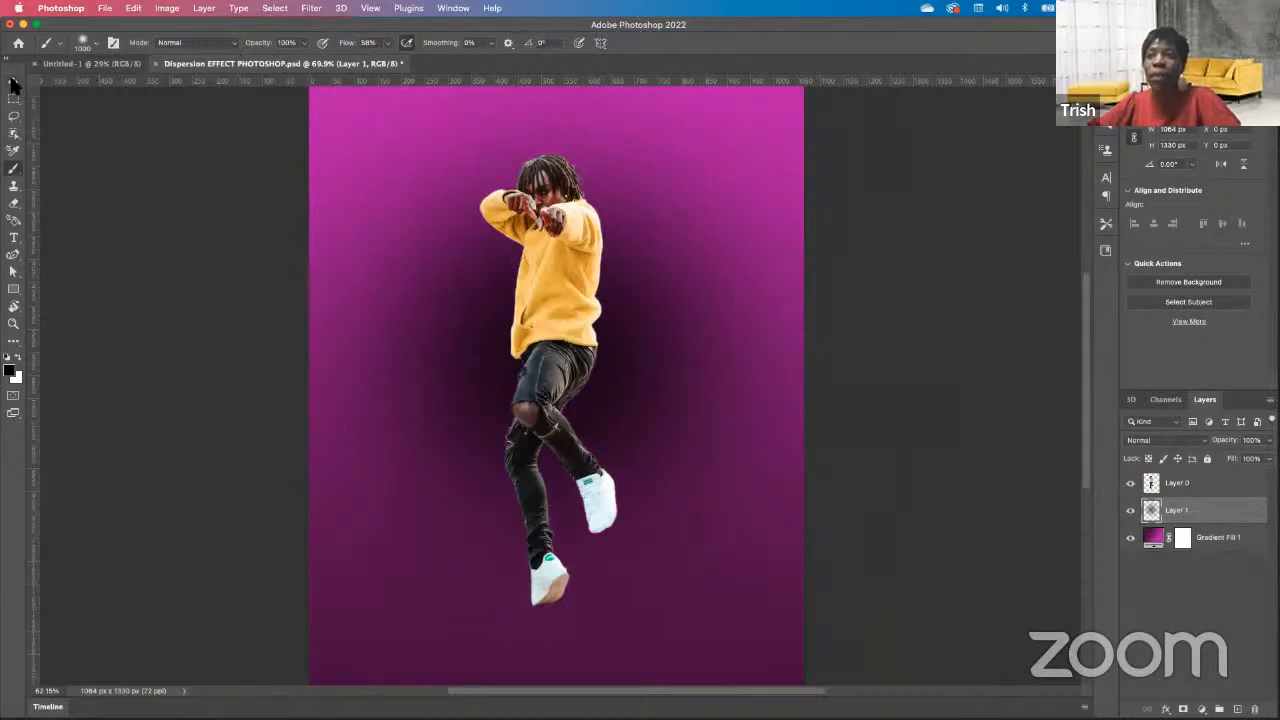
Squash the painted shading on Layer 1 into a flat oval shadow beneath the man's feet
left_click(13, 82)
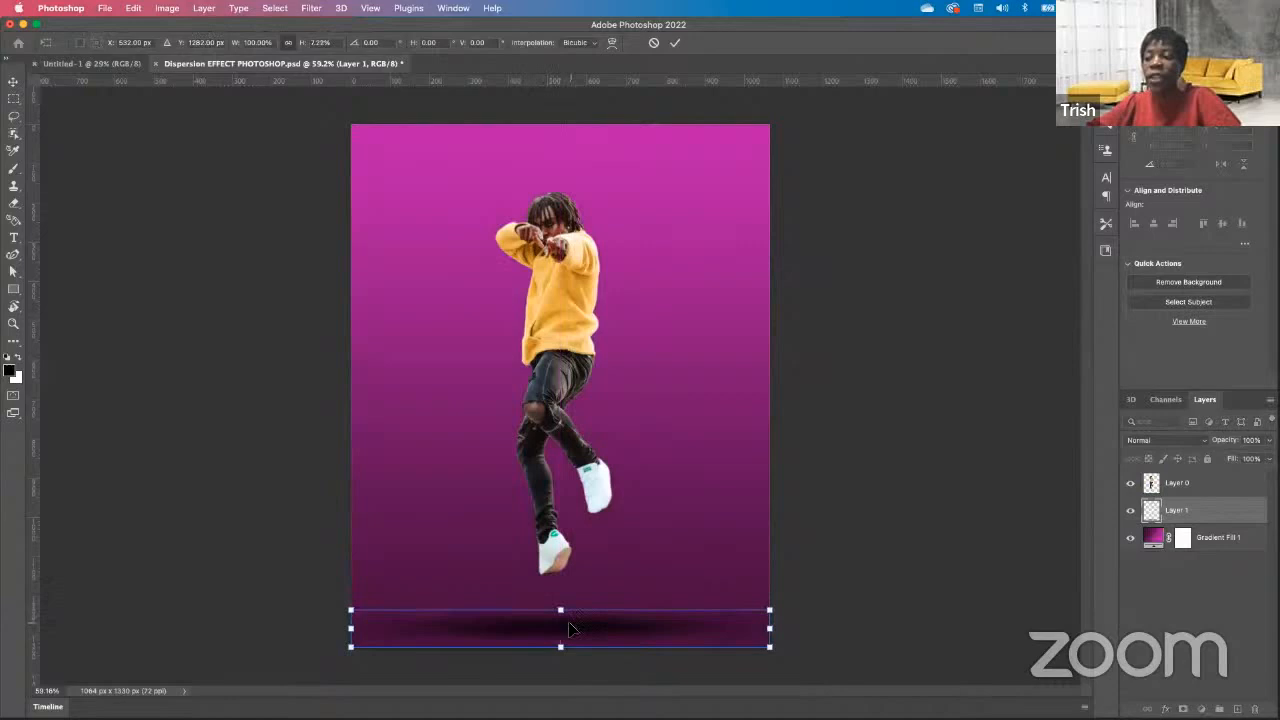
left_click_drag(573, 630, 580, 577)
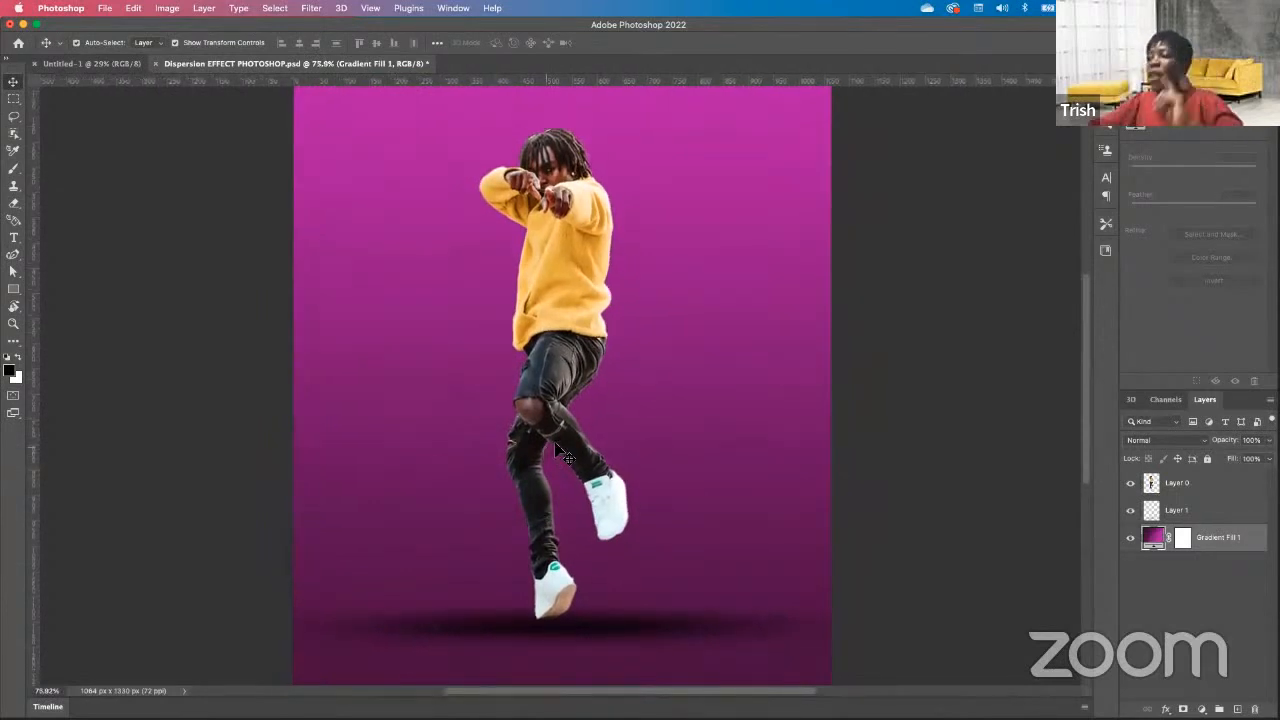
Duplicate the jumping man's layer with Cmd+J and hide the original Layer 0 beneath the copy
left_click(1177, 483)
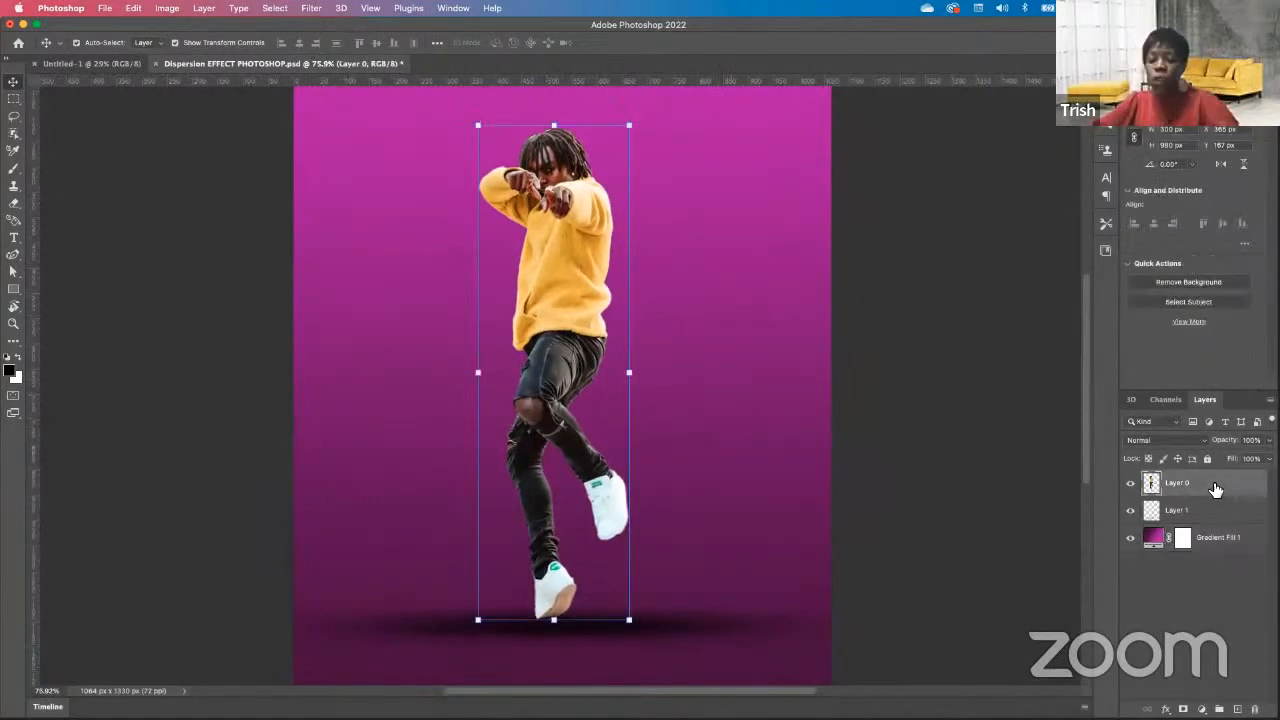
key("cmd+j")
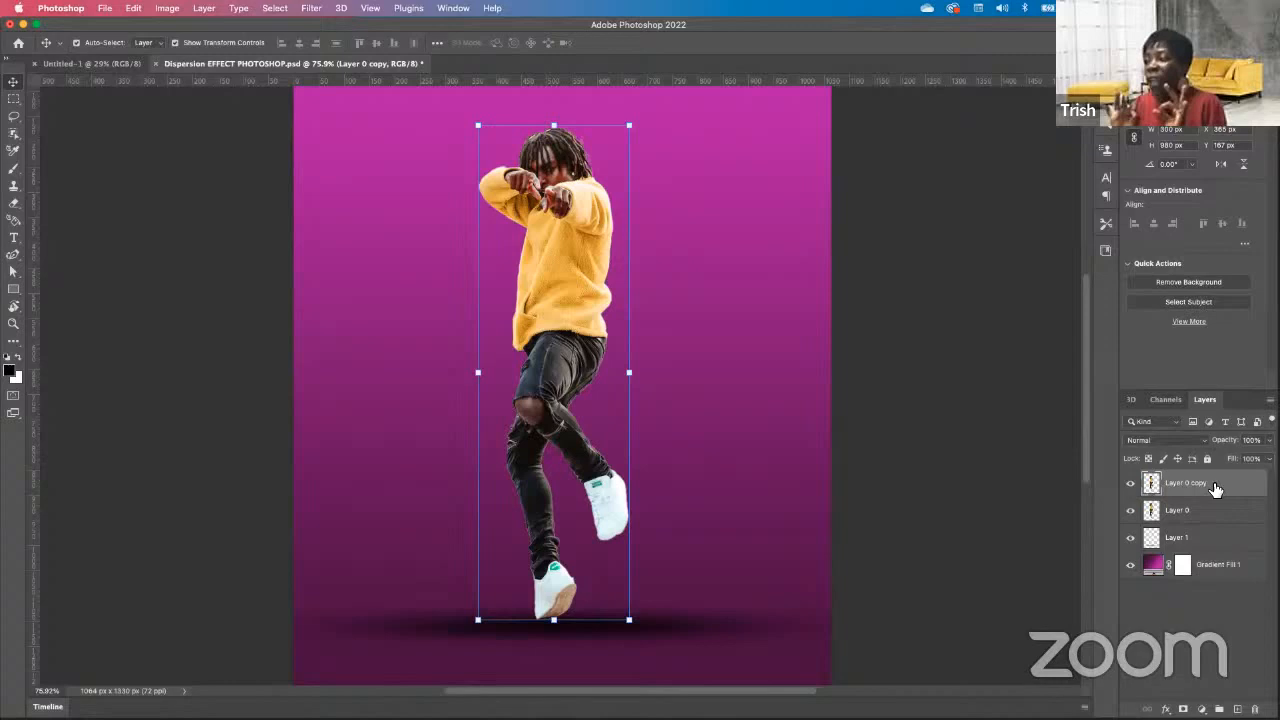
mouse_move(1197, 510)
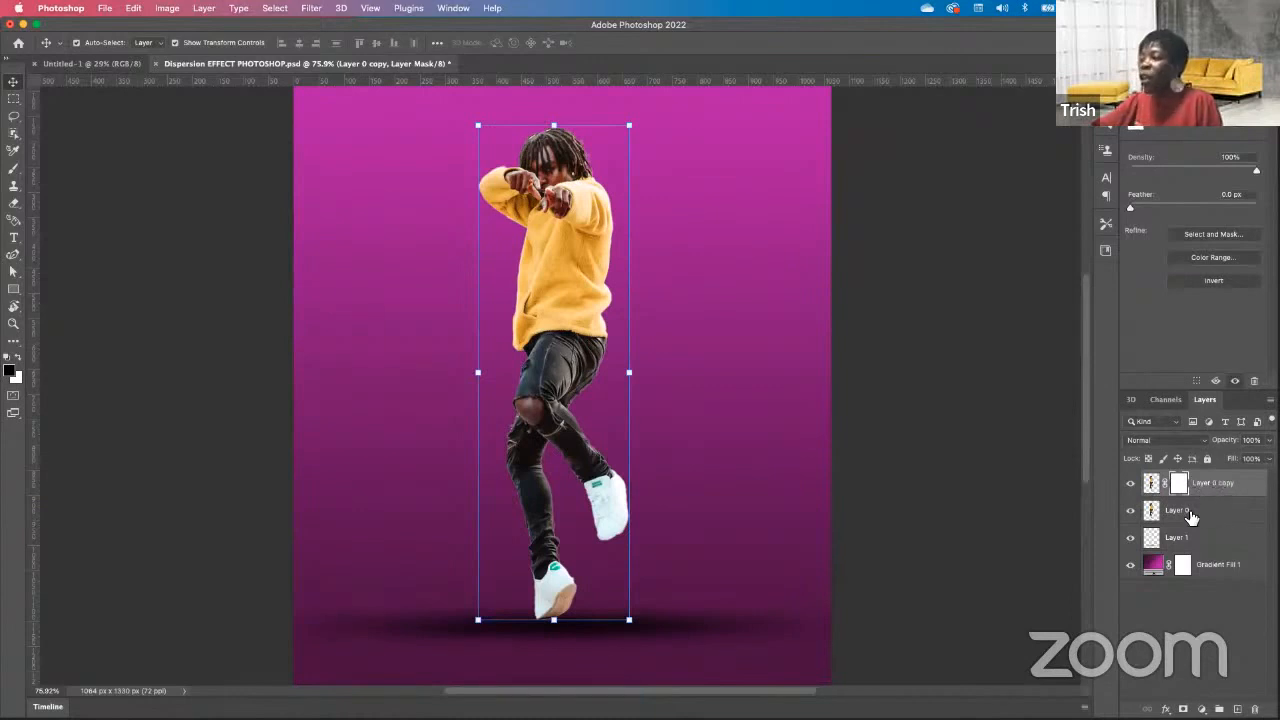
left_click(1204, 510)
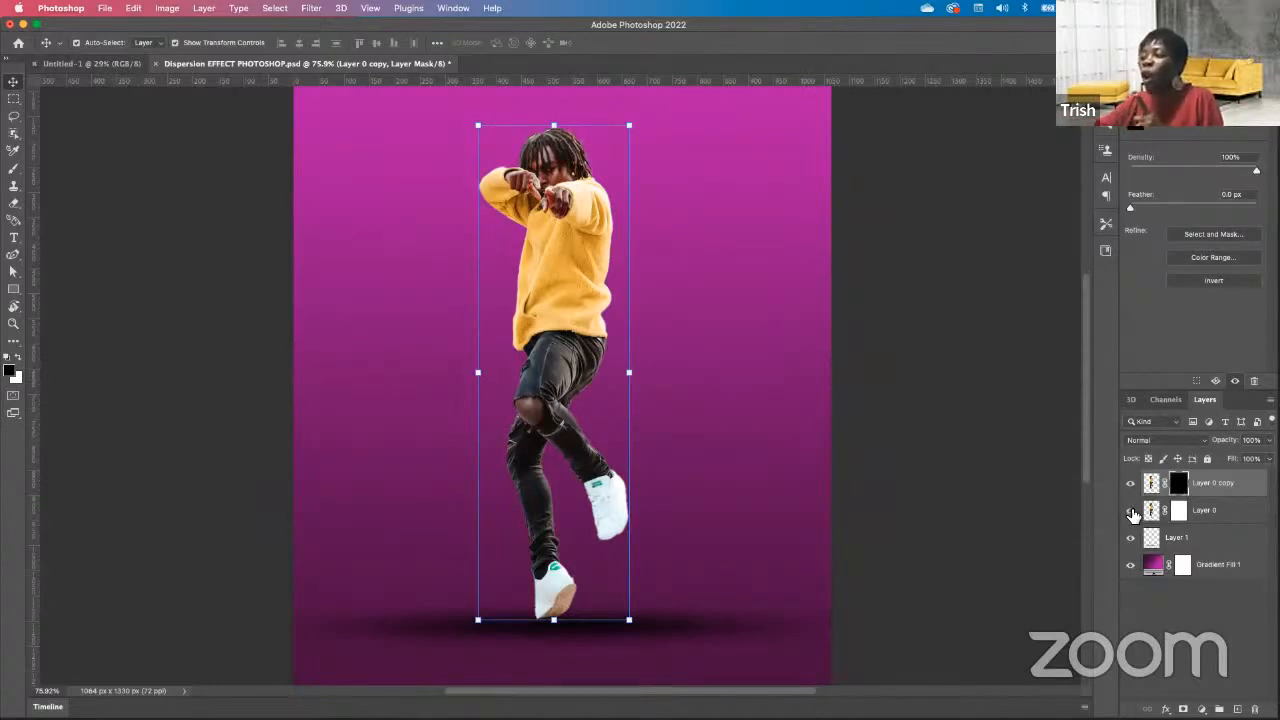
left_click(1129, 510)
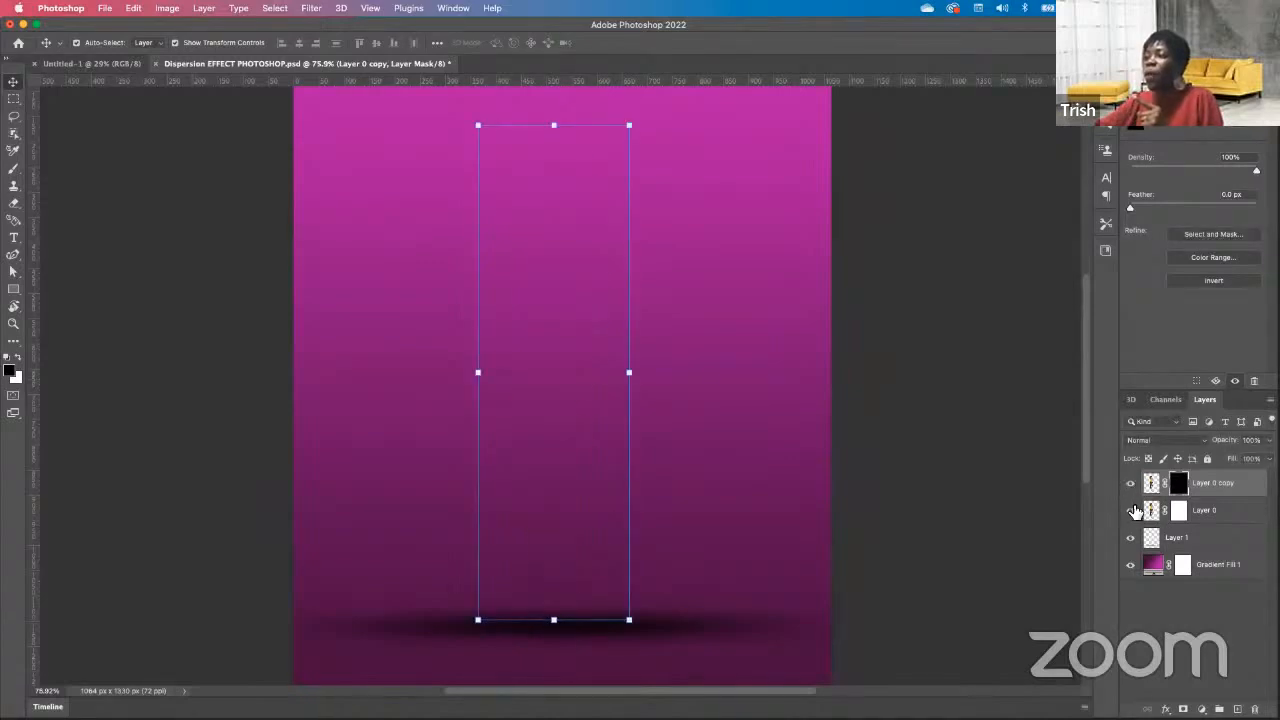
left_click(1130, 511)
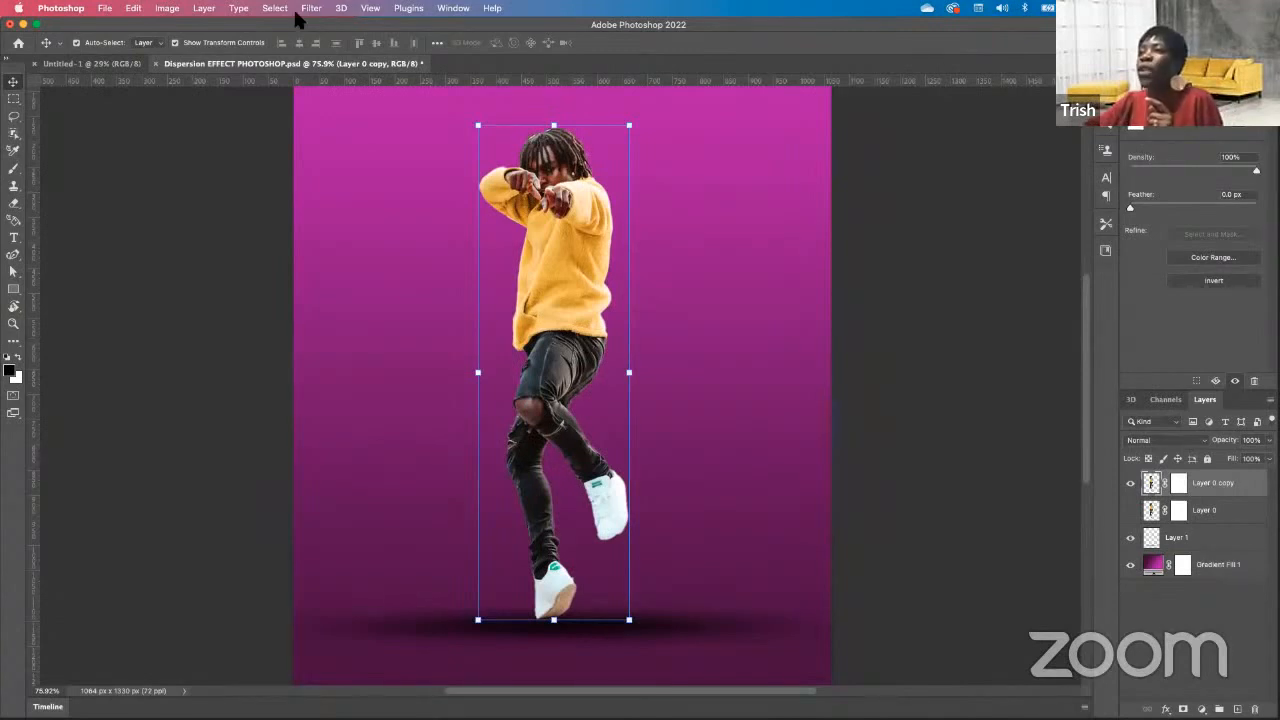
In the Liquify filter, smear the right side of the sweater, body and legs into long horizontal streaks
left_click(311, 8)
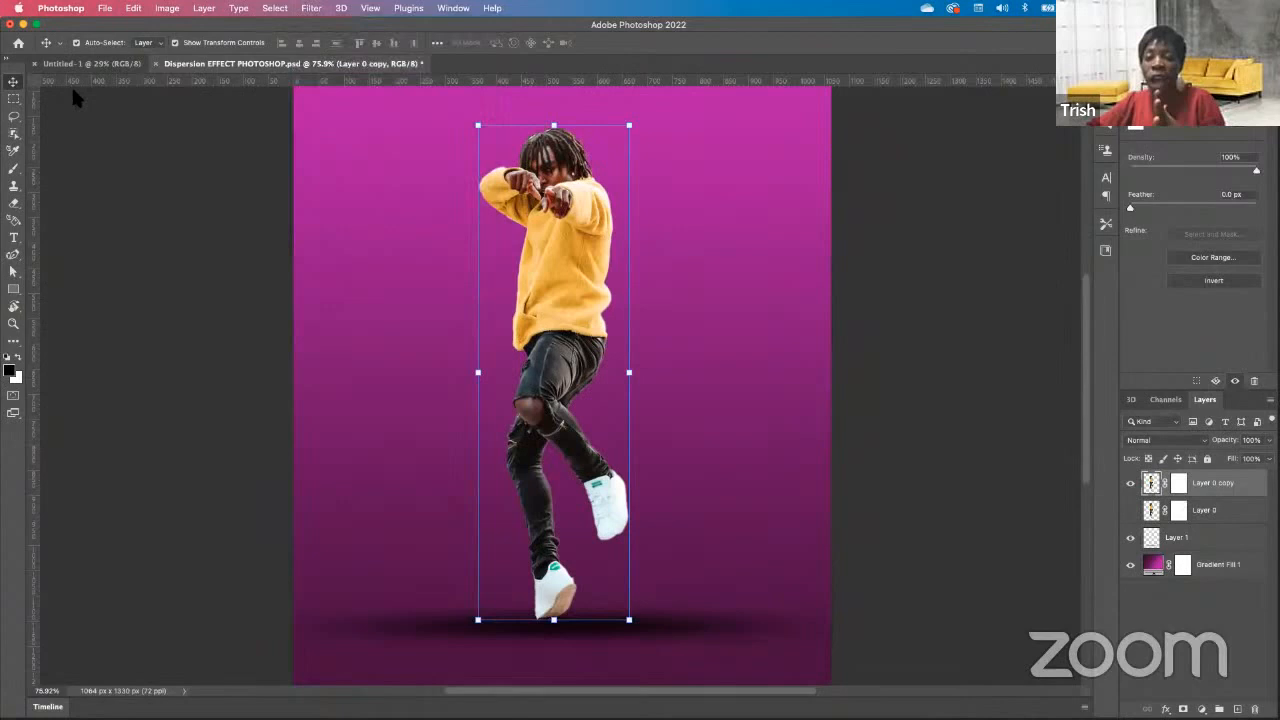
left_click(310, 8)
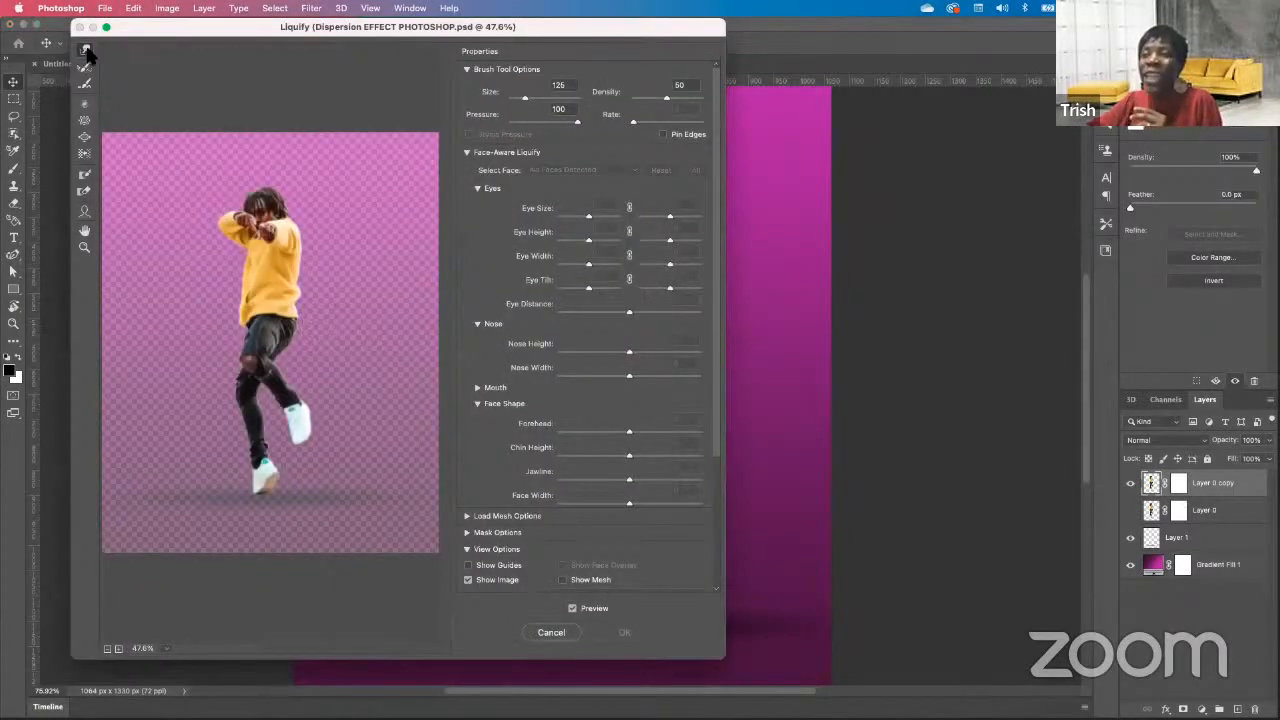
mouse_move(89, 48)
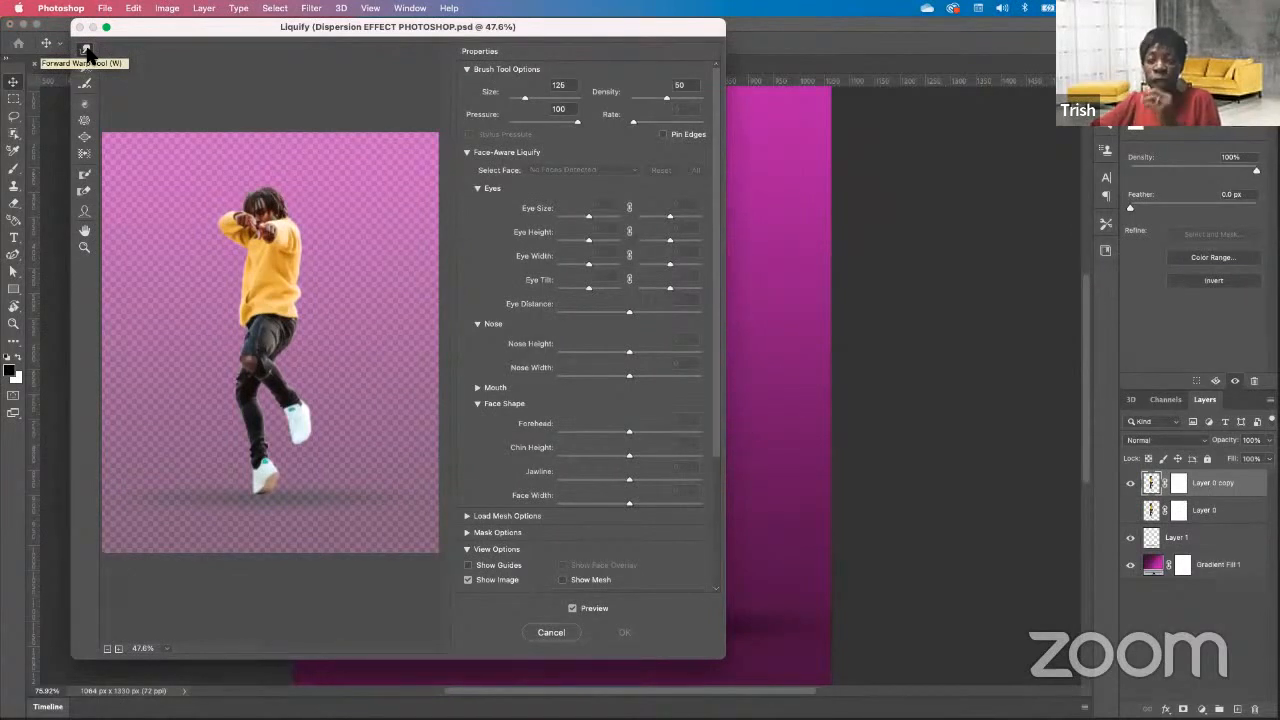
mouse_move(330, 290)
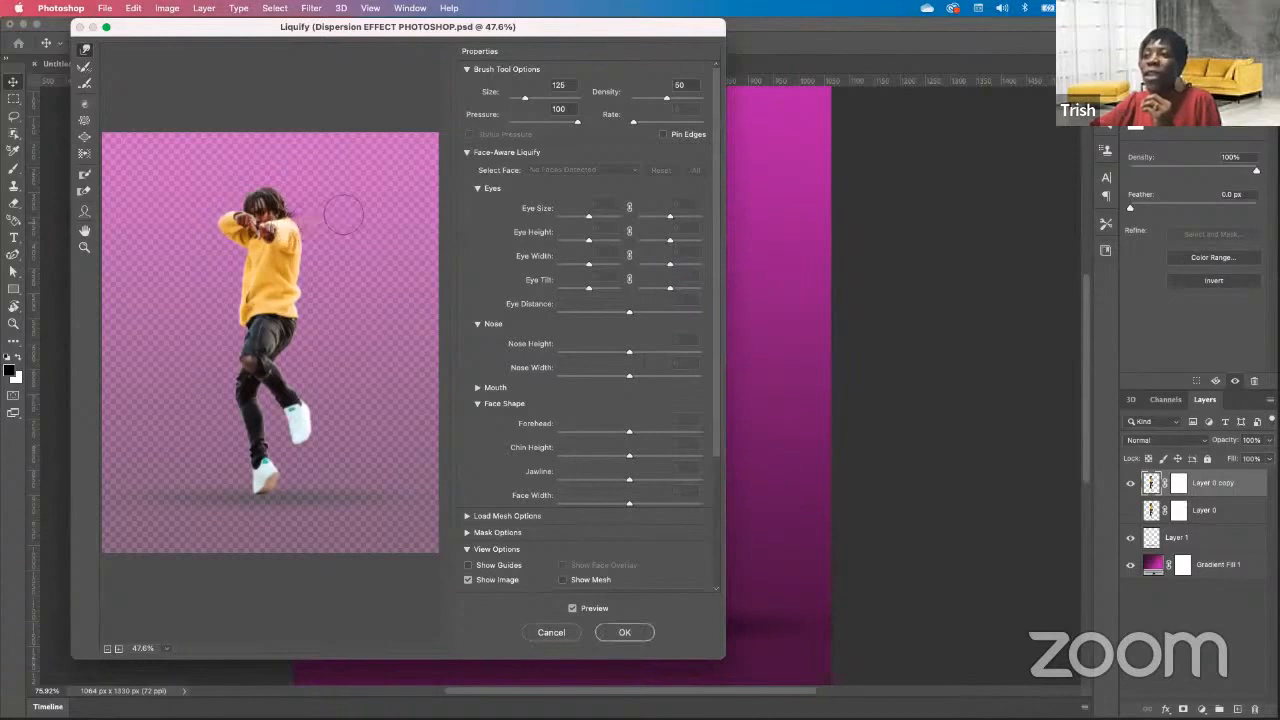
left_click_drag(280, 200, 310, 215)
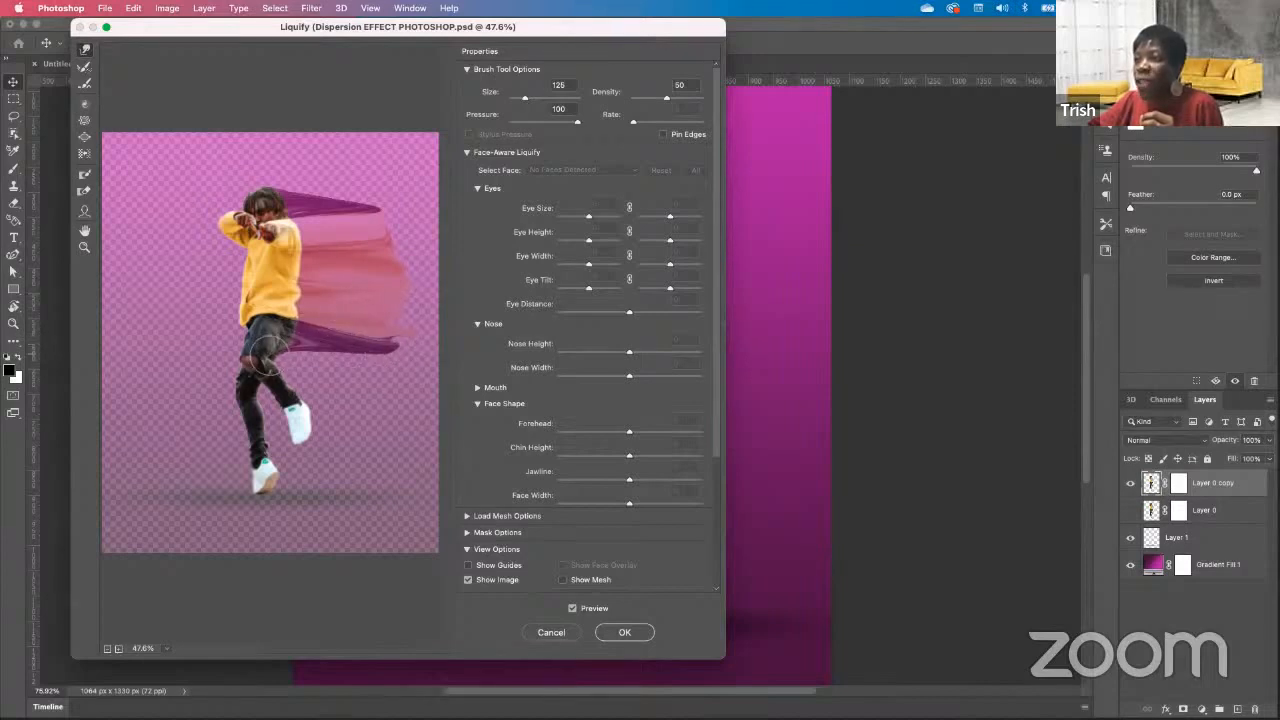
left_click_drag(290, 360, 300, 370)
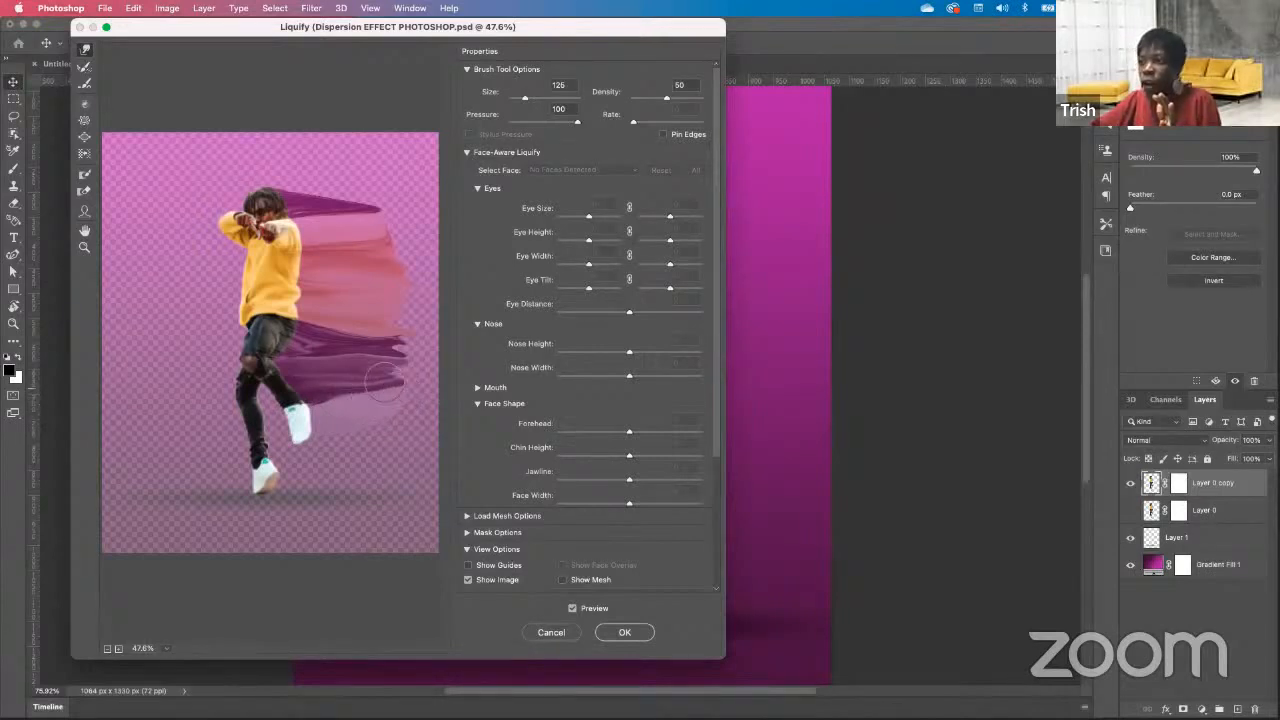
left_click_drag(385, 385, 400, 330)
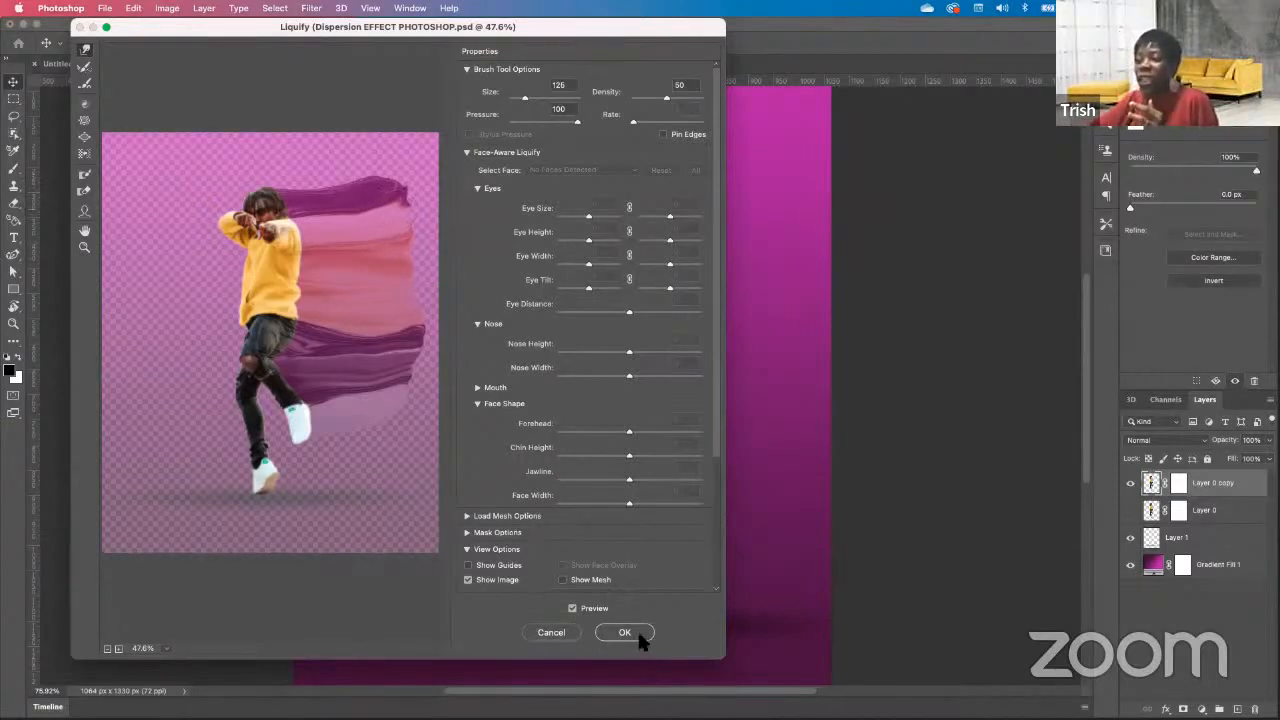
Commit the Liquify smear and target Layer 0 copy's mask to hide the streaks
left_click(624, 632)
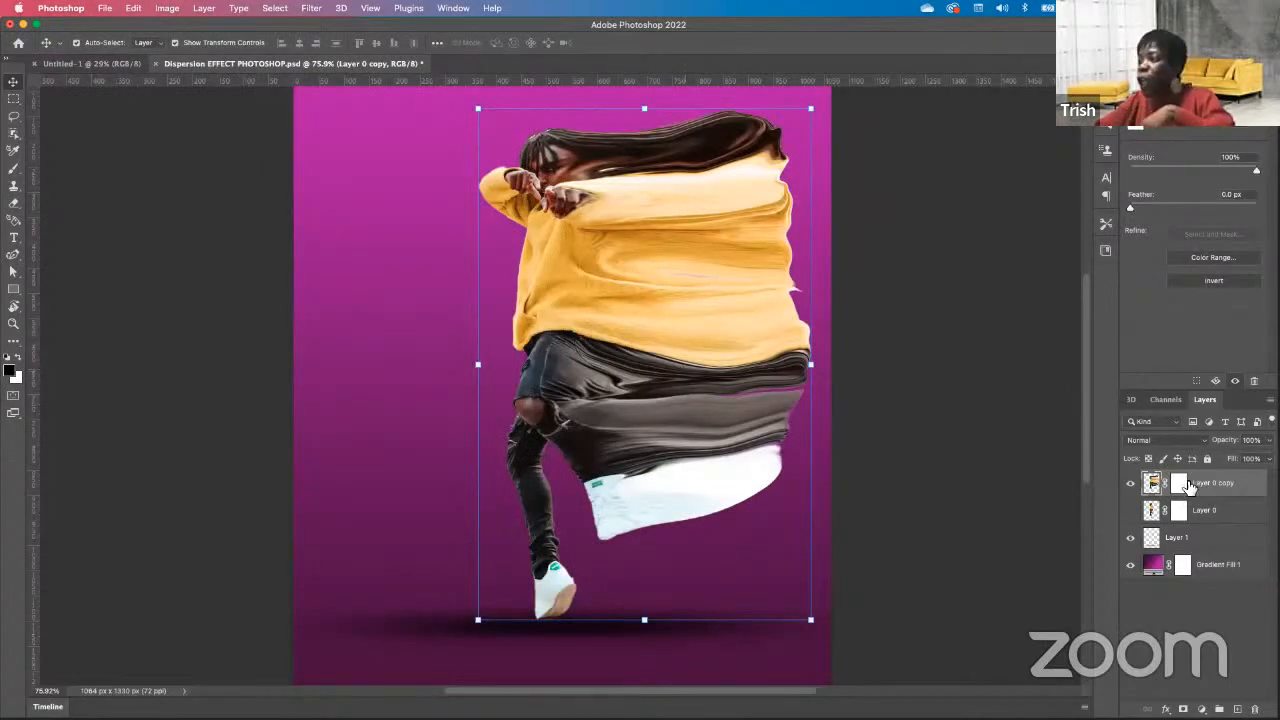
left_click(1176, 484)
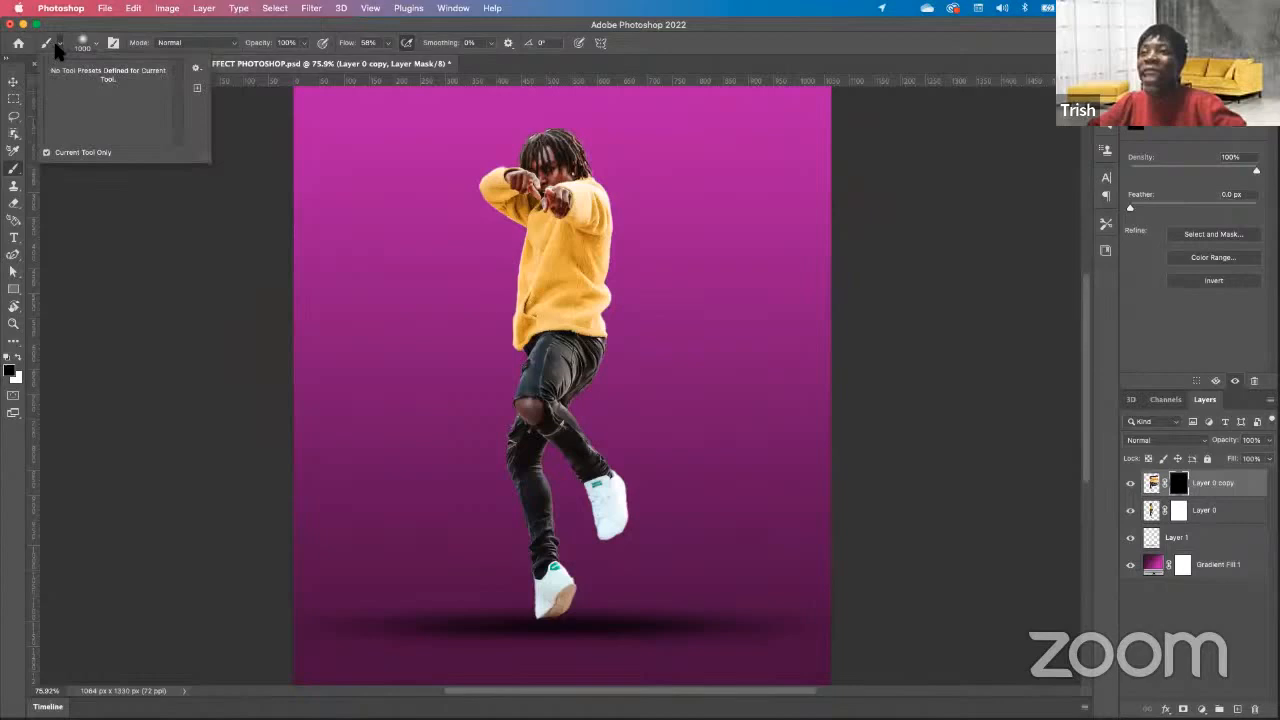
mouse_move(47, 48)
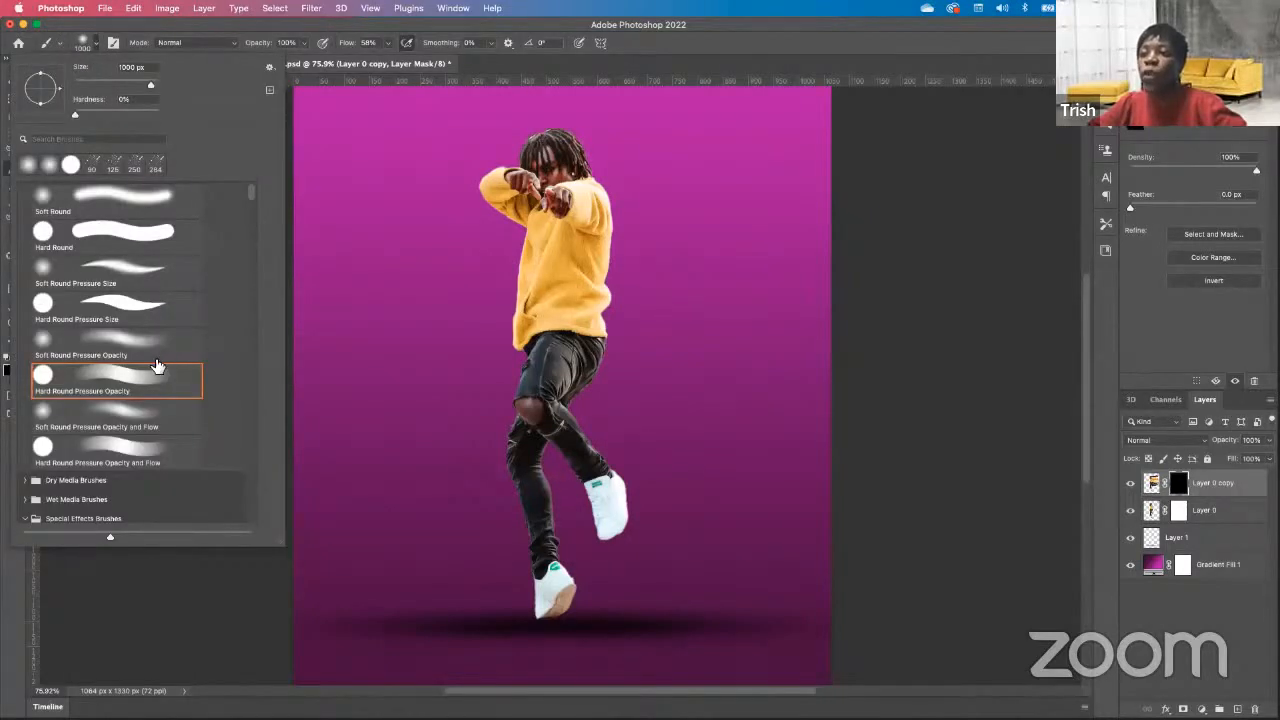
Choose a Kyle's Spatter brush from the Special Effects Brushes for the particles
scroll("down", 3)
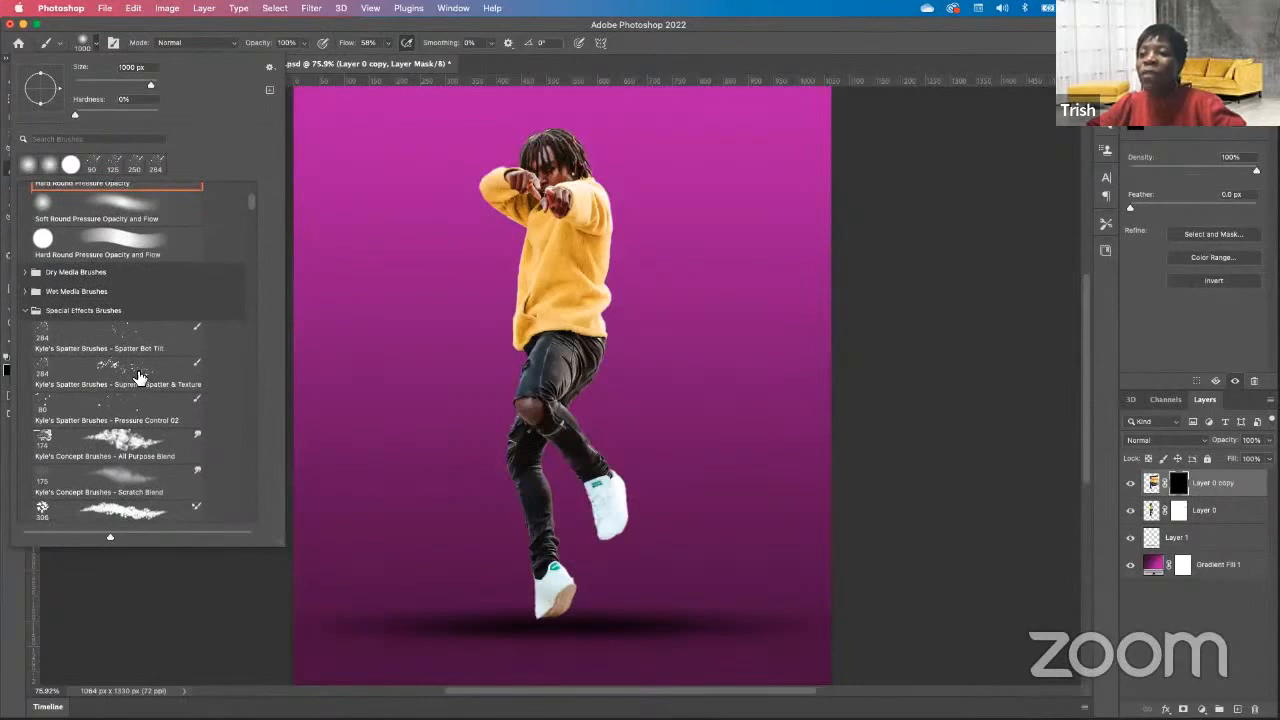
left_click(117, 378)
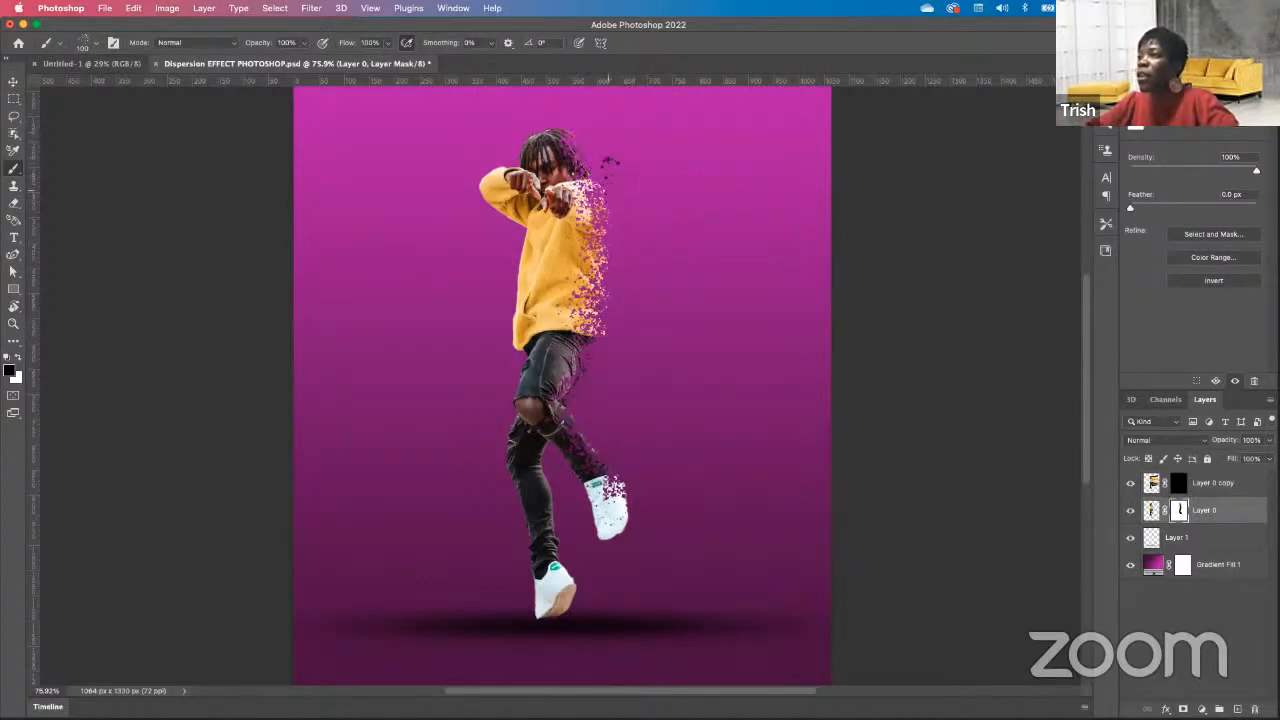
After spattering Layer 0's mask, switch to Layer 0 copy to reveal particles from the streaks
left_click(1212, 483)
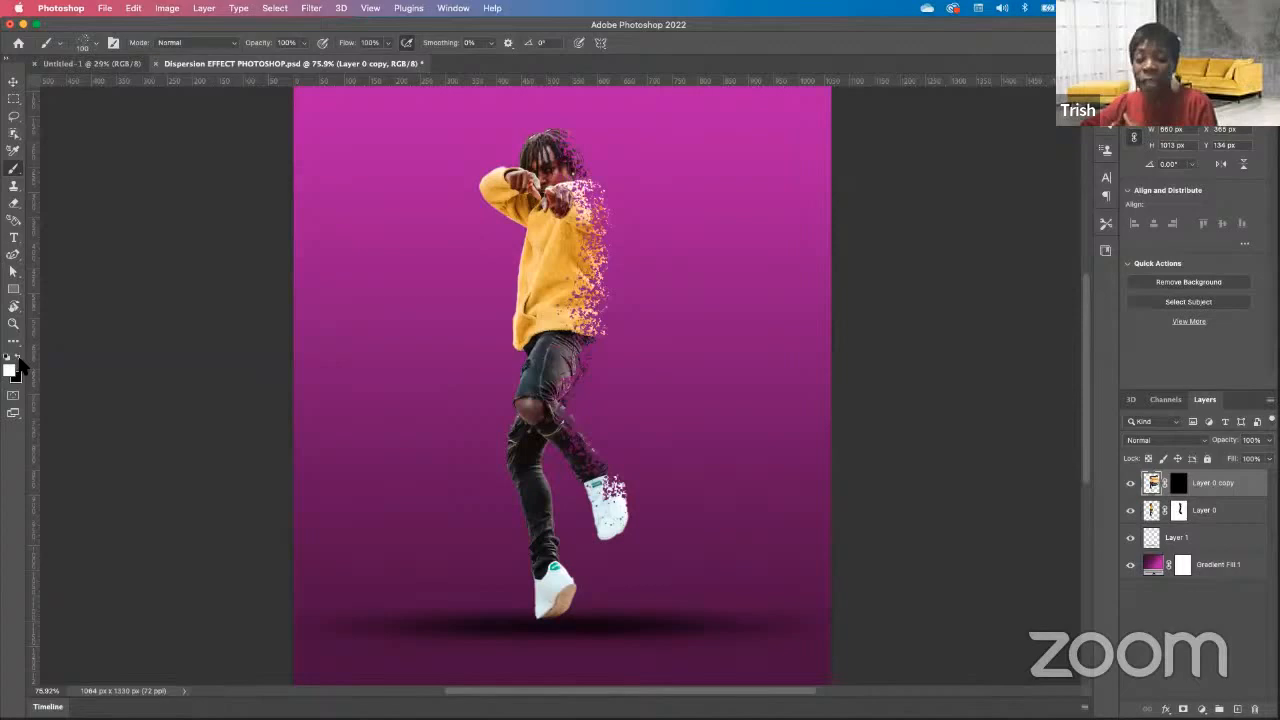
mouse_move(20, 363)
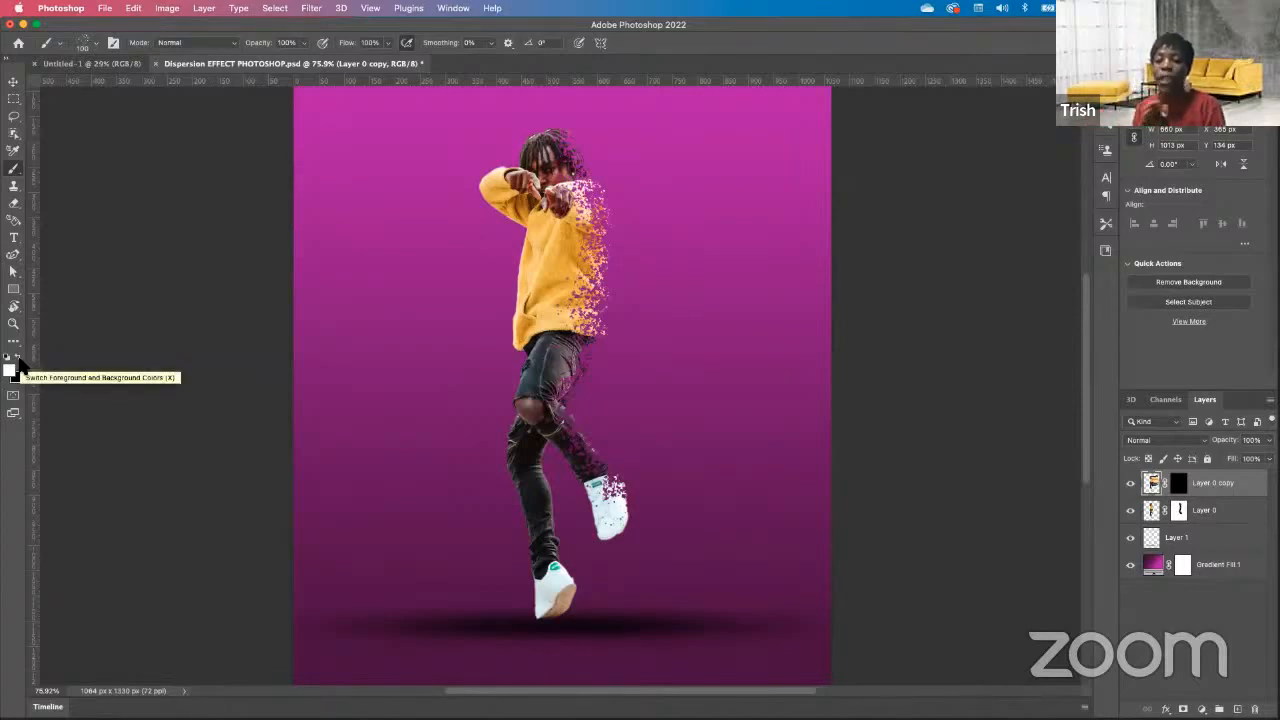